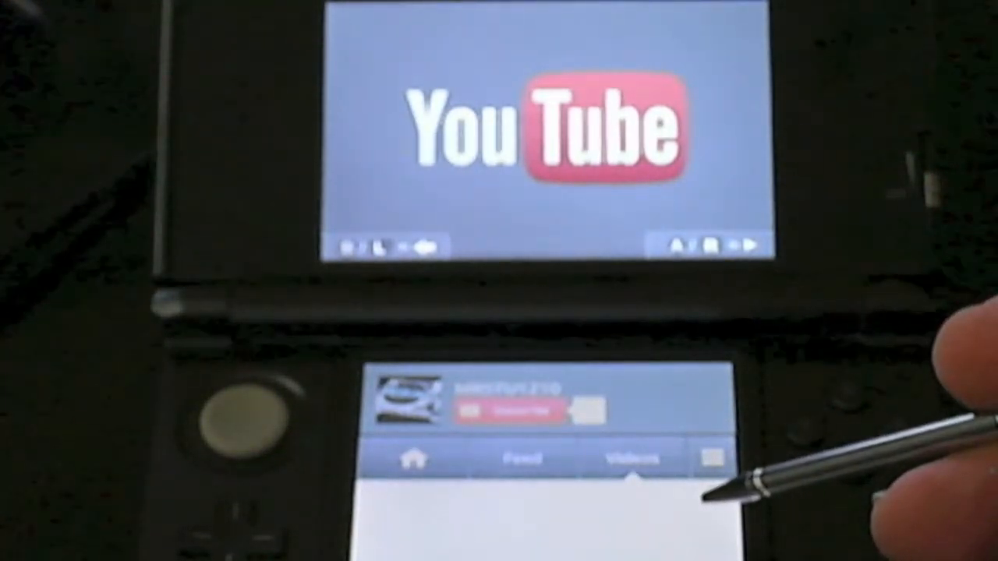
- Show the channel's Videos list to pick a video
click(629, 459)
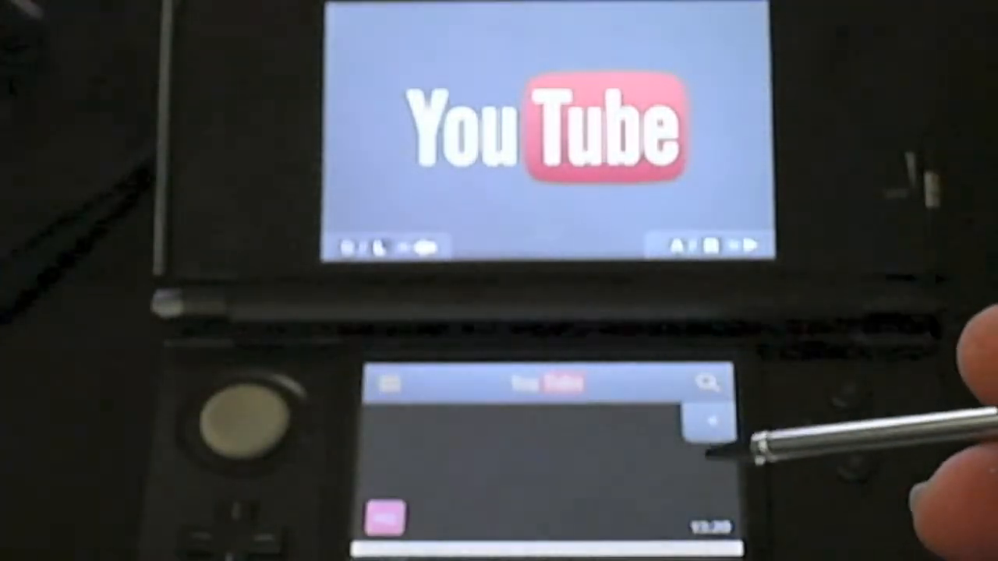
- Start playback of the chosen video, which crashes the app with a restart error
click(694, 436)
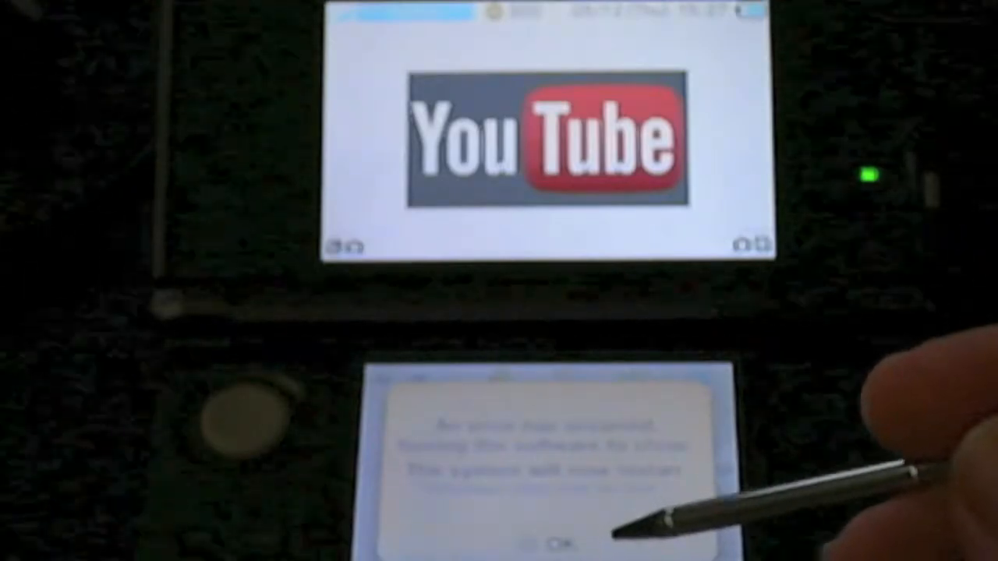
- Acknowledge the error to restart, then load another video from the relaunched list
click(546, 542)
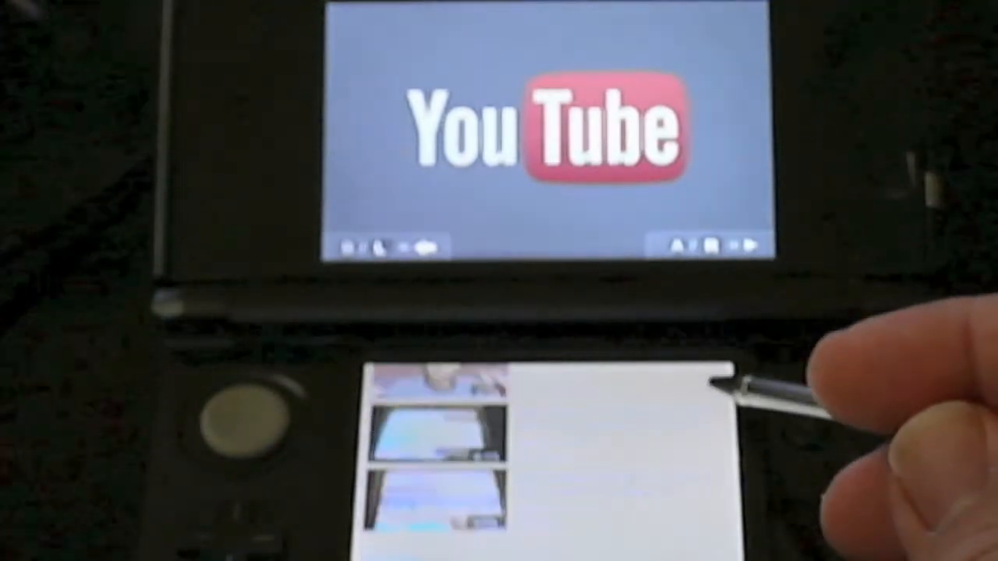
click(437, 421)
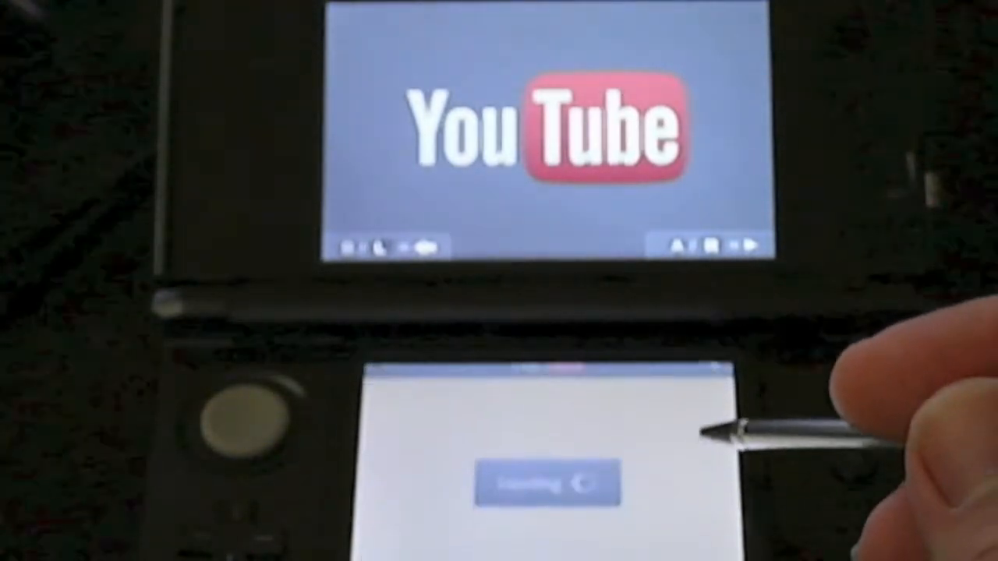